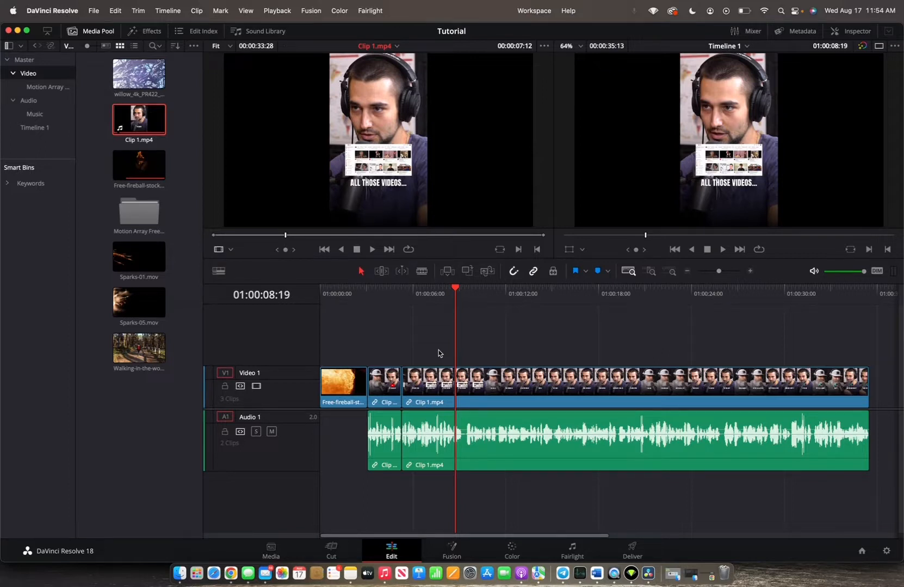
mouse_move(83, 184)
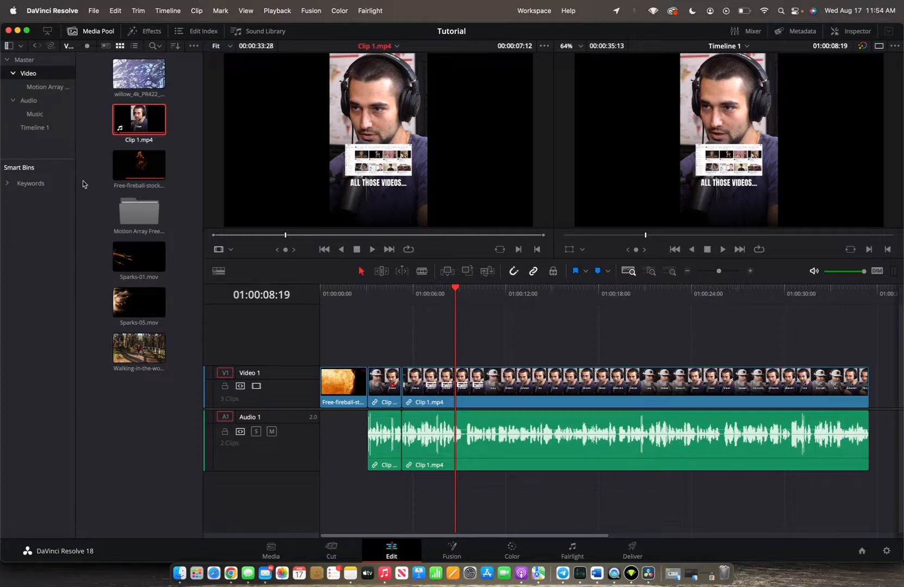
- Open the Music bin under Audio in the Media Pool sidebar
left_click(35, 114)
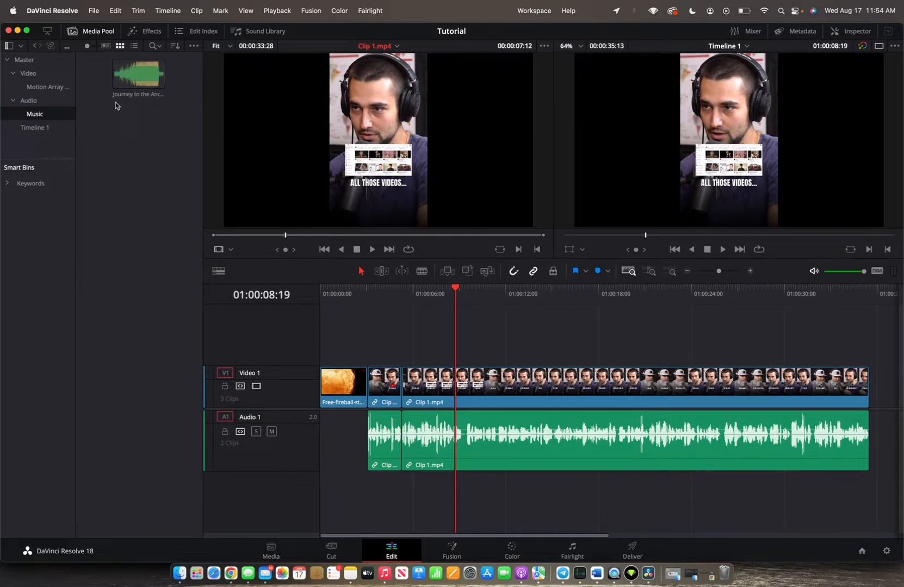
- Load 'Journey to the Ancient Castle' into the source viewer to preview its waveform
left_click(138, 73)
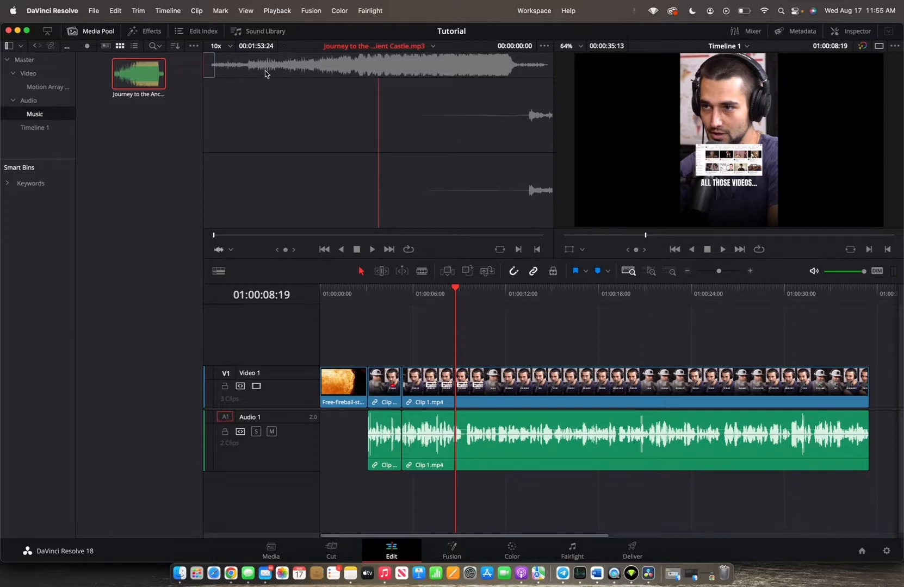
mouse_move(508, 80)
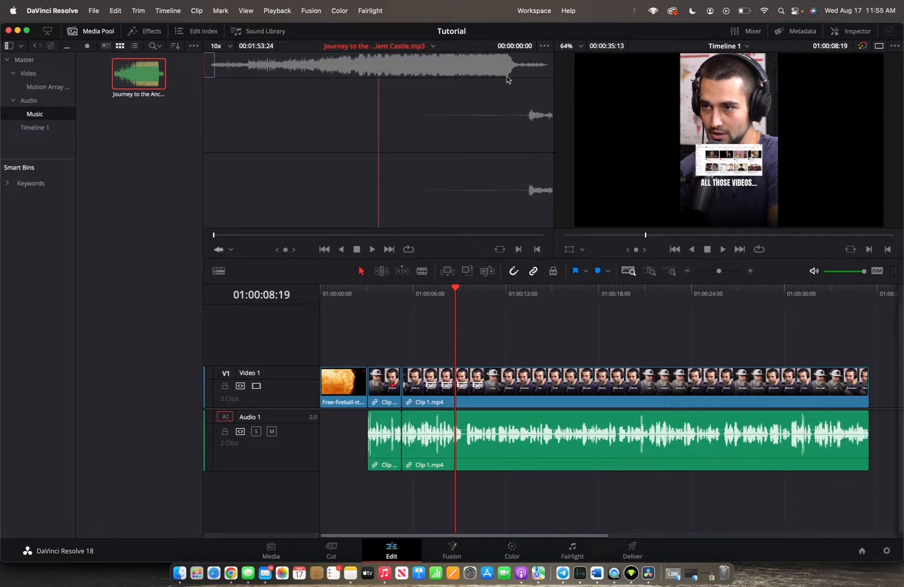
mouse_move(392, 71)
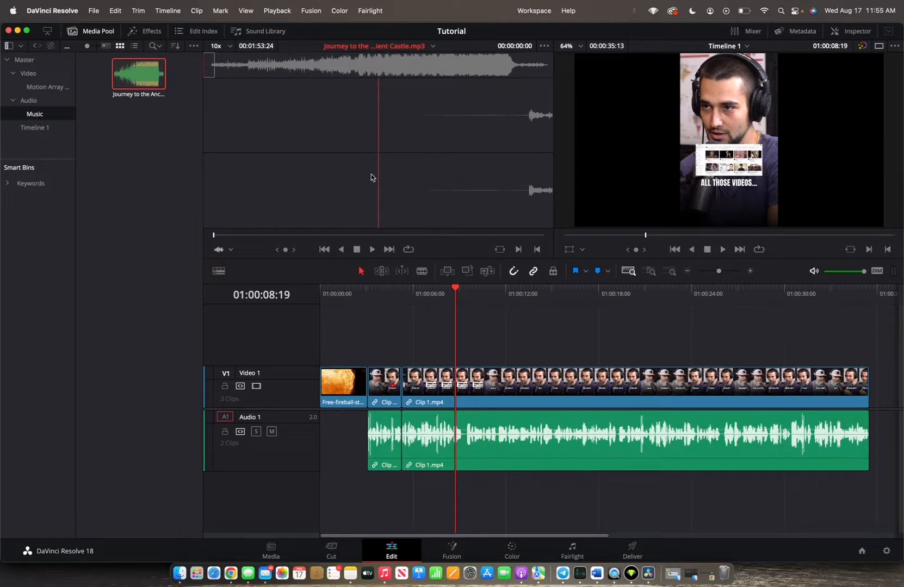
mouse_move(443, 161)
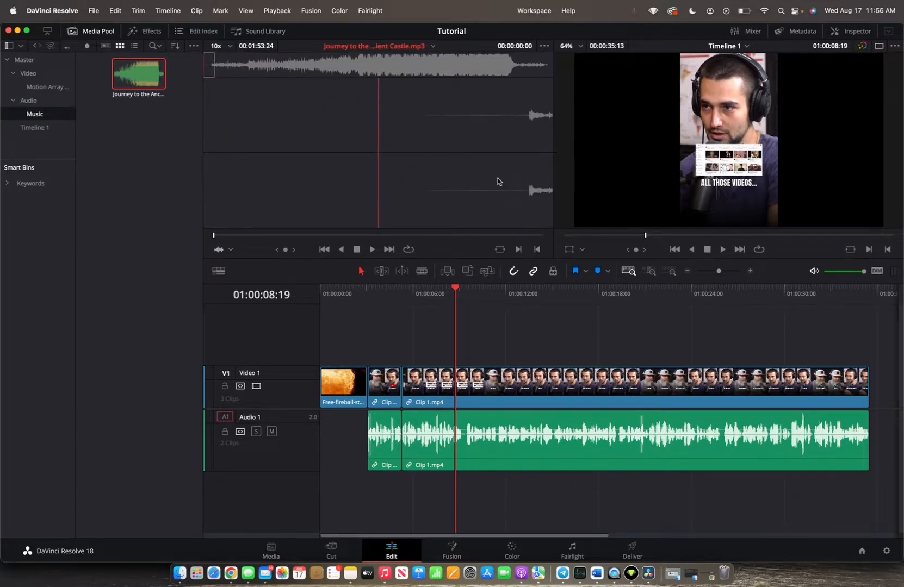
mouse_move(402, 156)
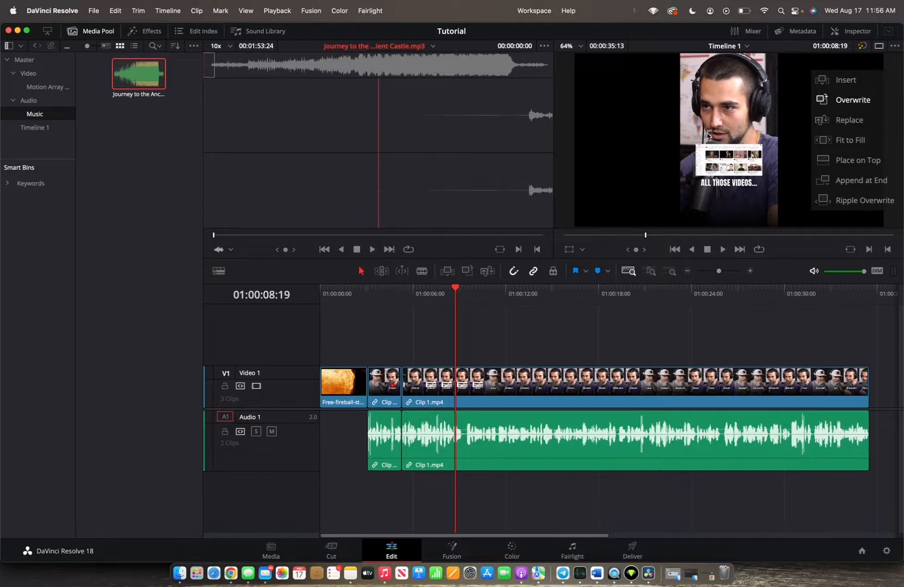
mouse_move(821, 169)
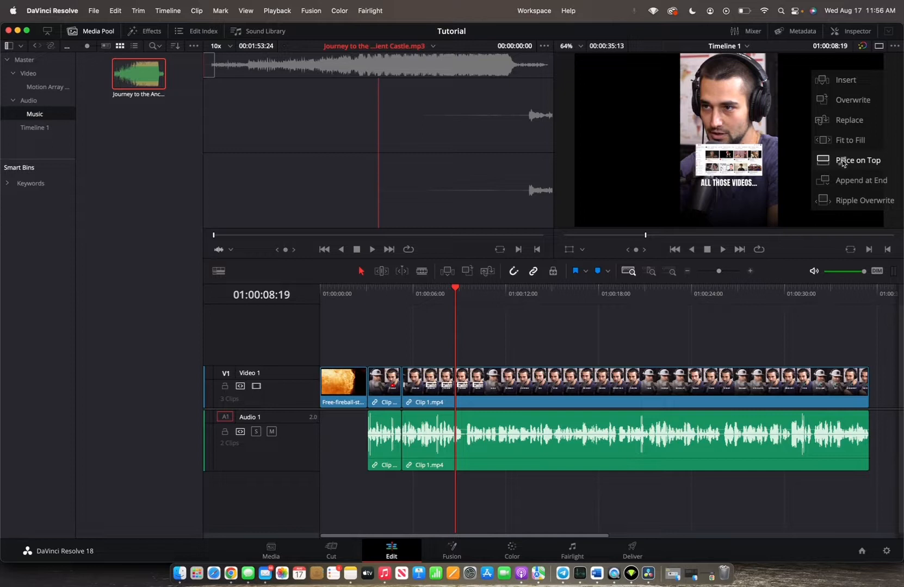
- Place the castle music clip on top, creating a new Audio 2 track
left_click(861, 162)
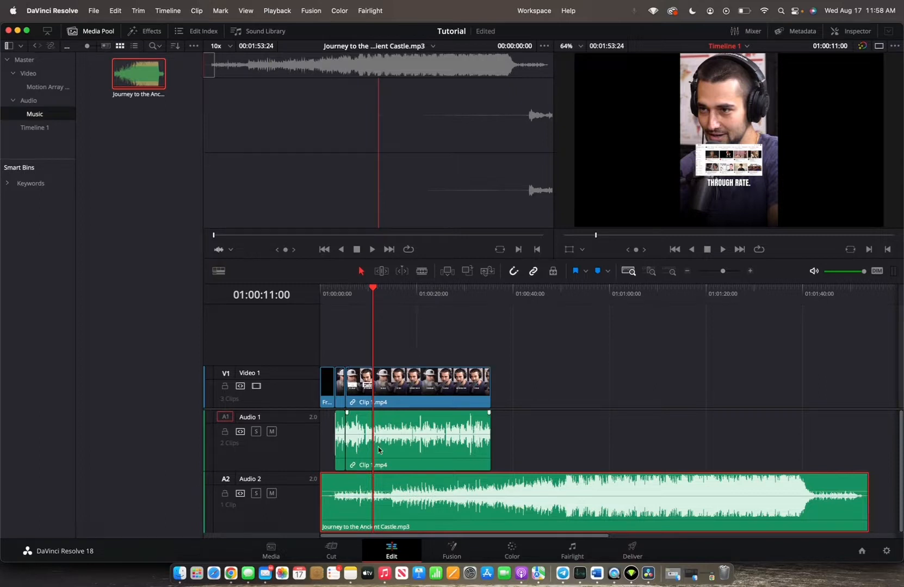
- Set the Audio 2 music clip's volume to about -2.4 dB
left_click(379, 493)
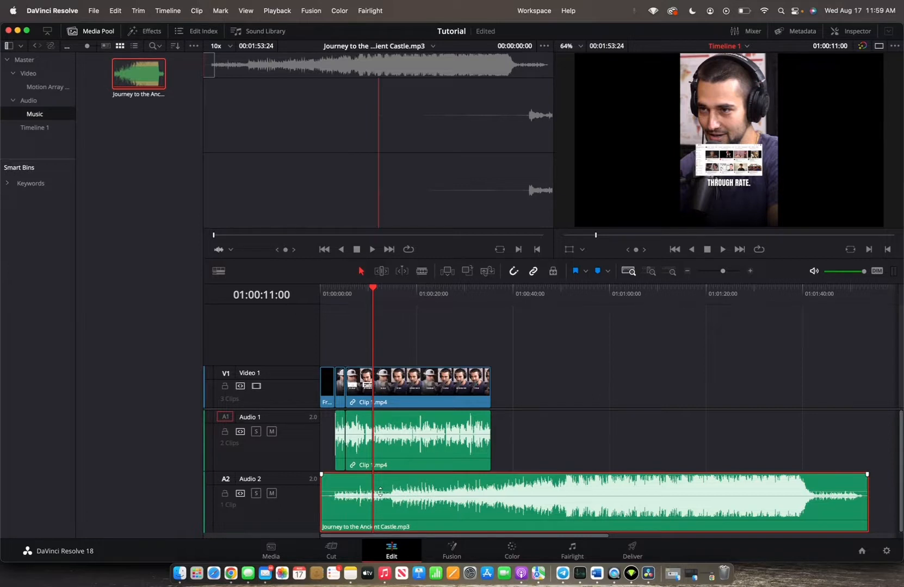
mouse_move(379, 494)
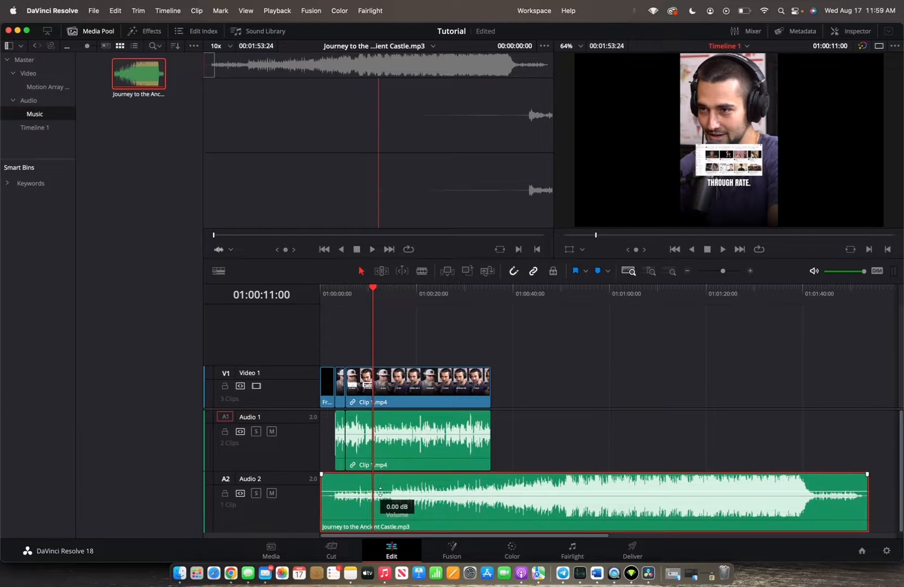
left_click_drag(381, 494, 381, 484)
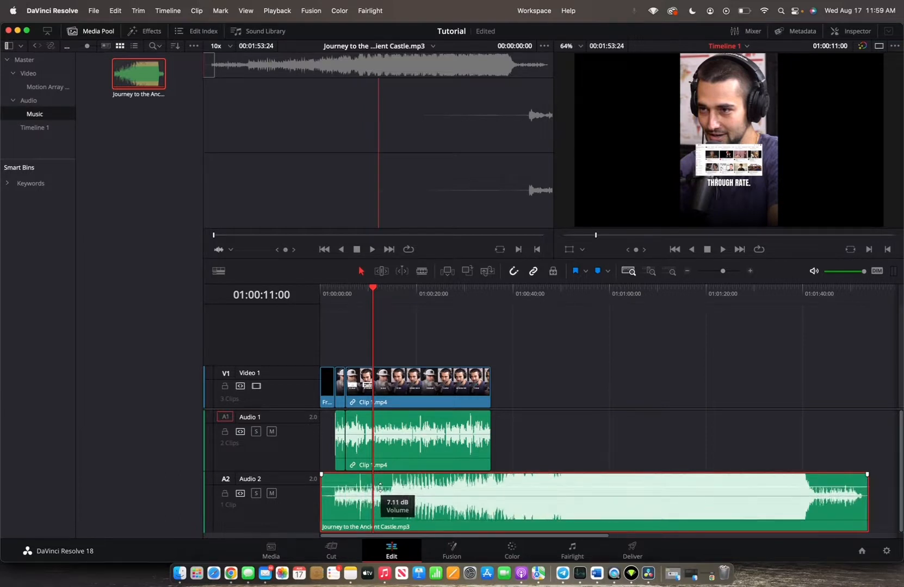
left_click_drag(379, 483, 379, 494)
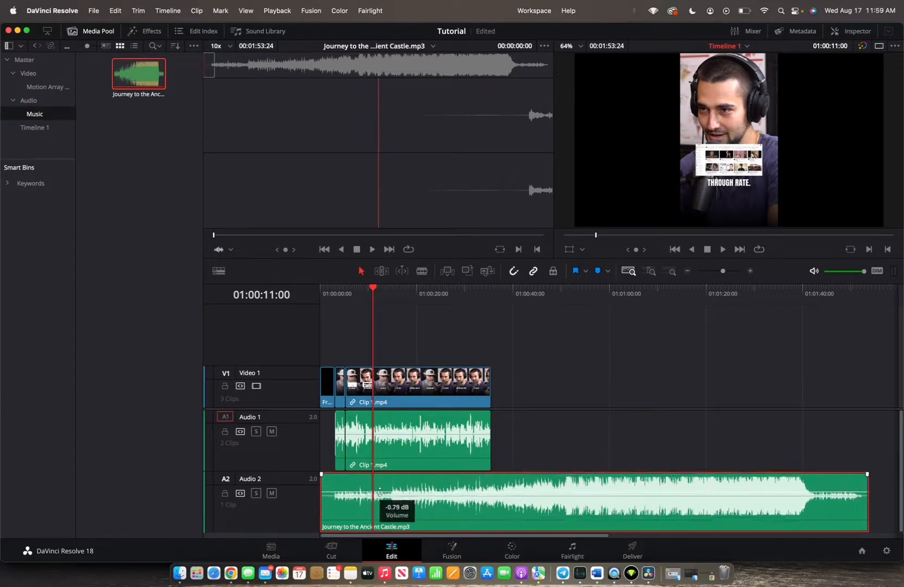
left_click_drag(379, 492, 380, 497)
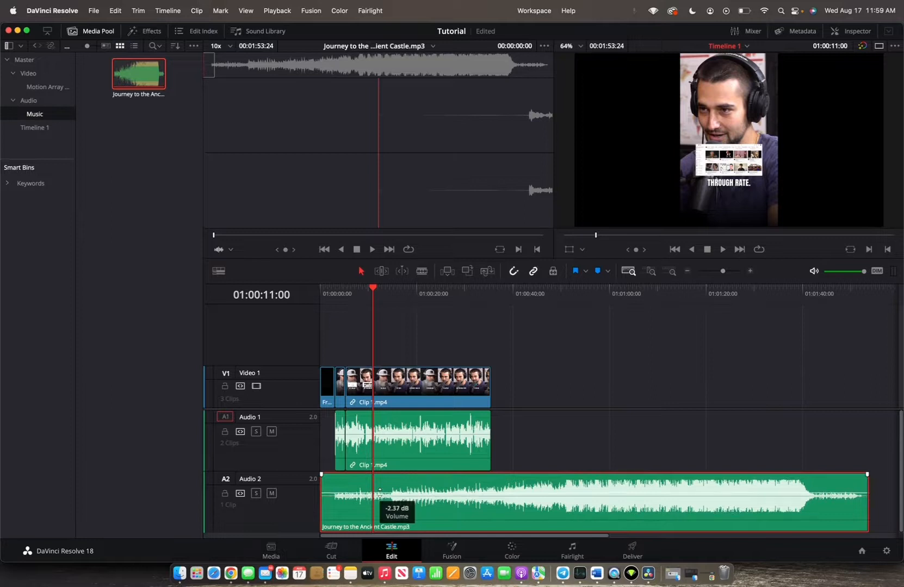